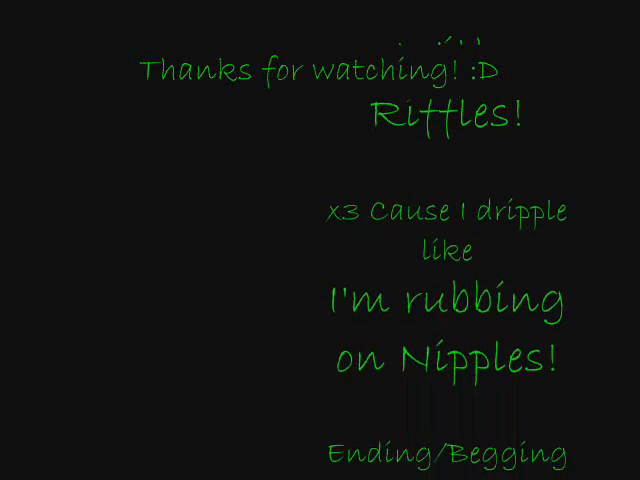
pyautogui.scroll(-3)
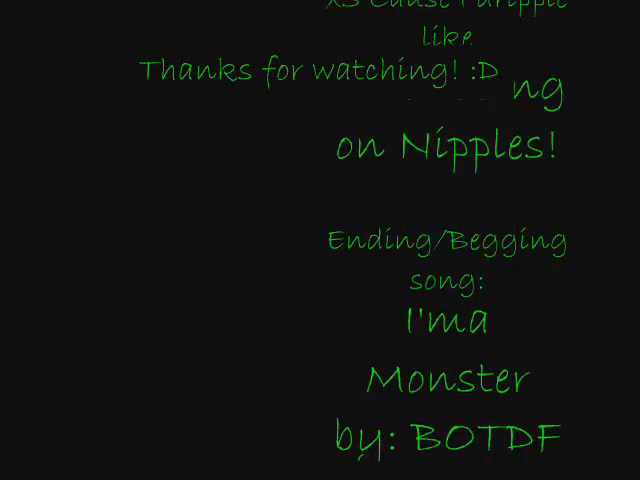